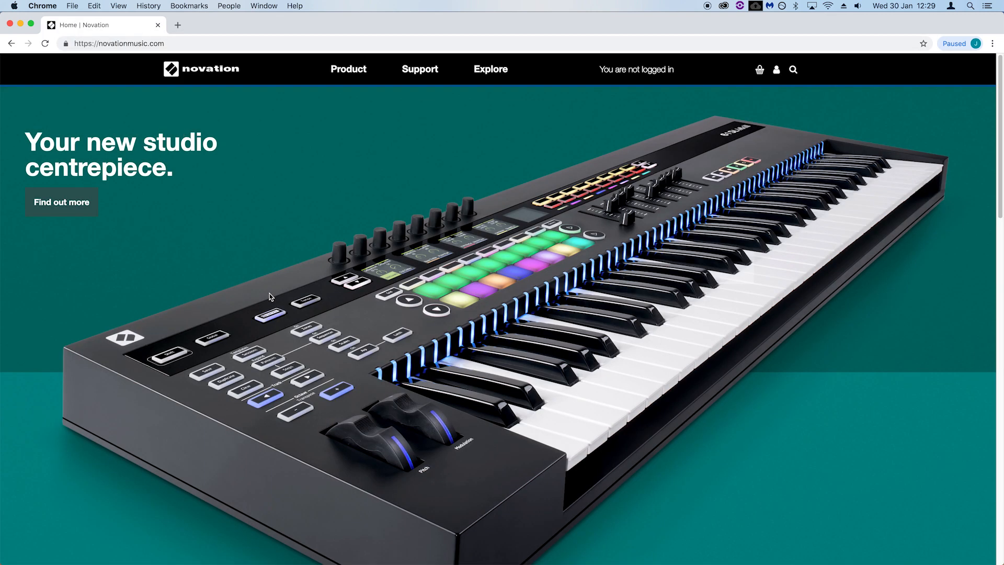
mouse_move(450, 238)
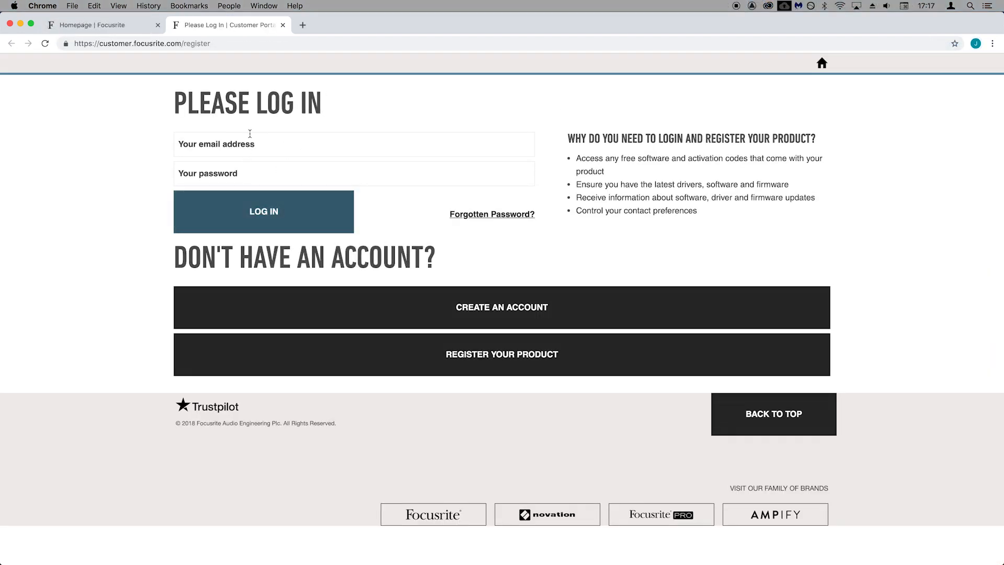
mouse_move(124, 257)
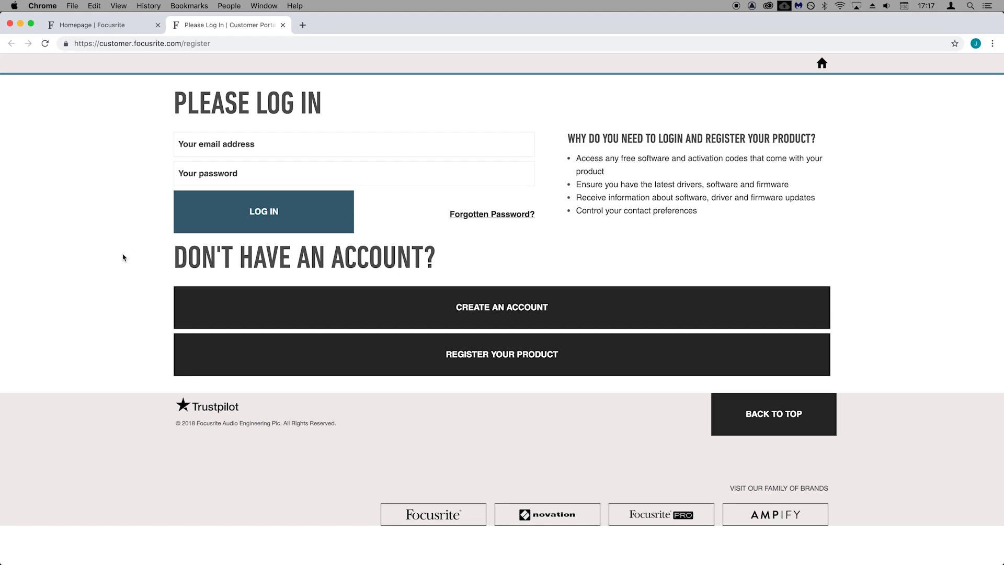
Log in to the Focusrite customer portal to reach My Software
left_click(262, 211)
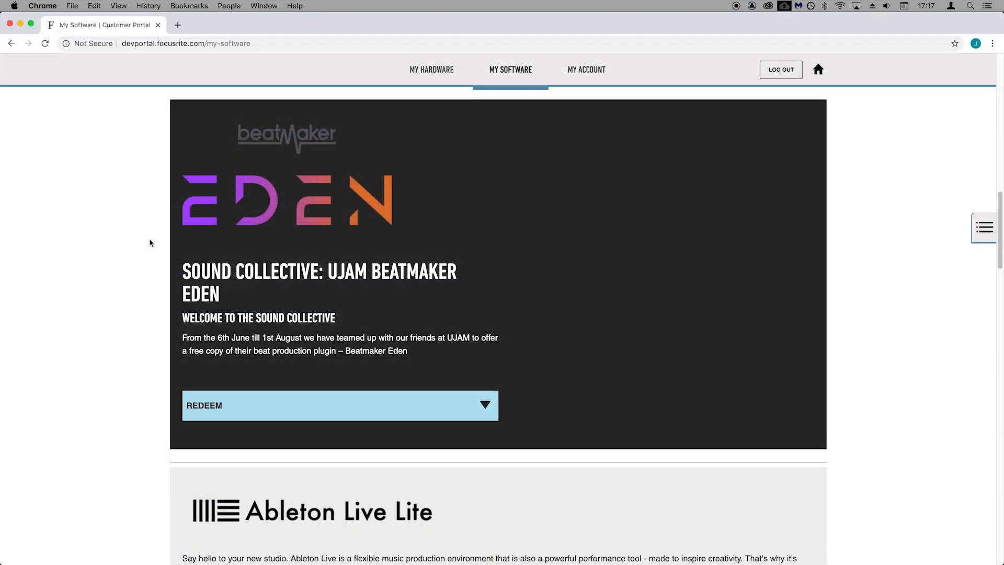
Copy the Beatmaker EDEN coupon code under REDEEM and go to the ujam.com partner checkout
left_click(339, 405)
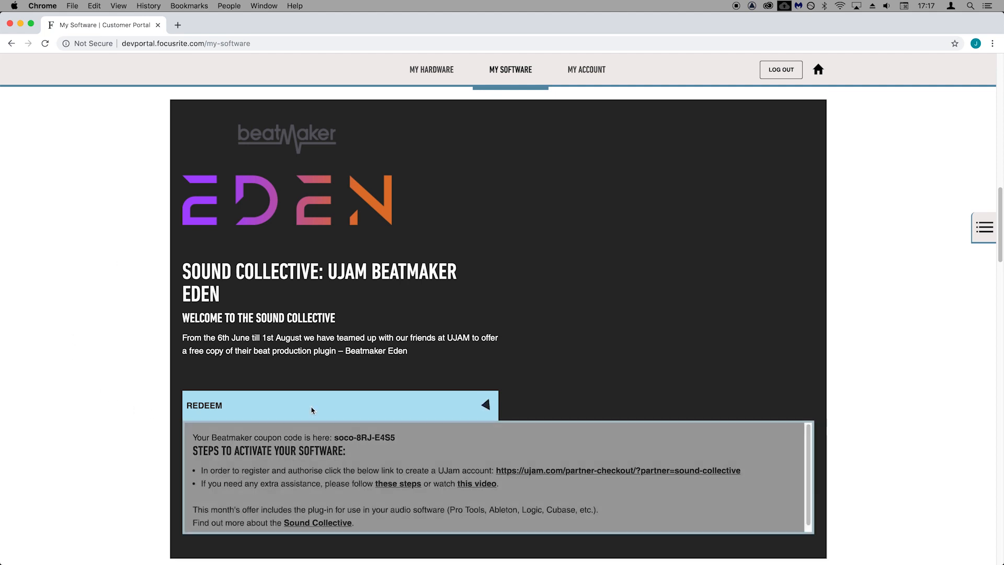
double_click(365, 437)
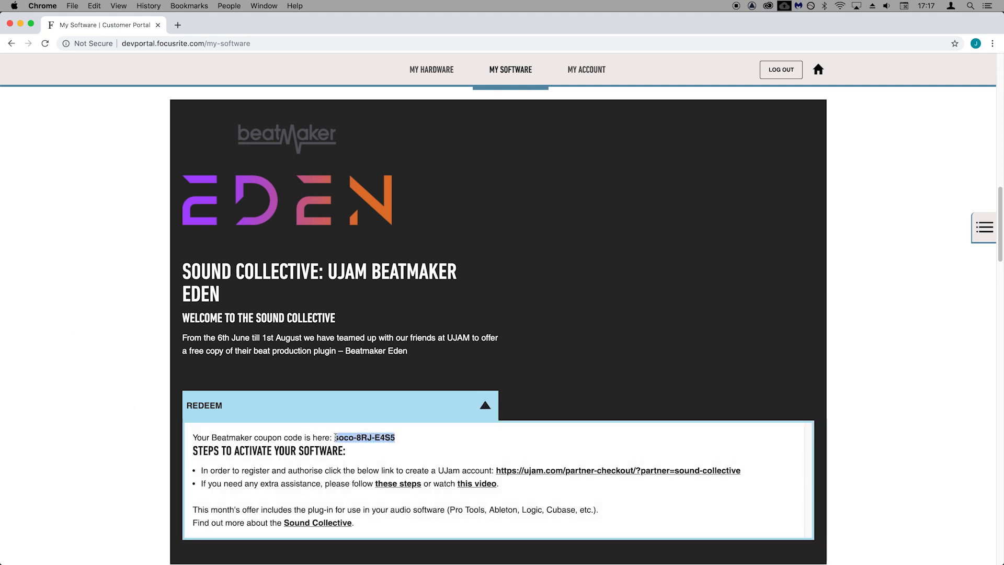
right_click(365, 437)
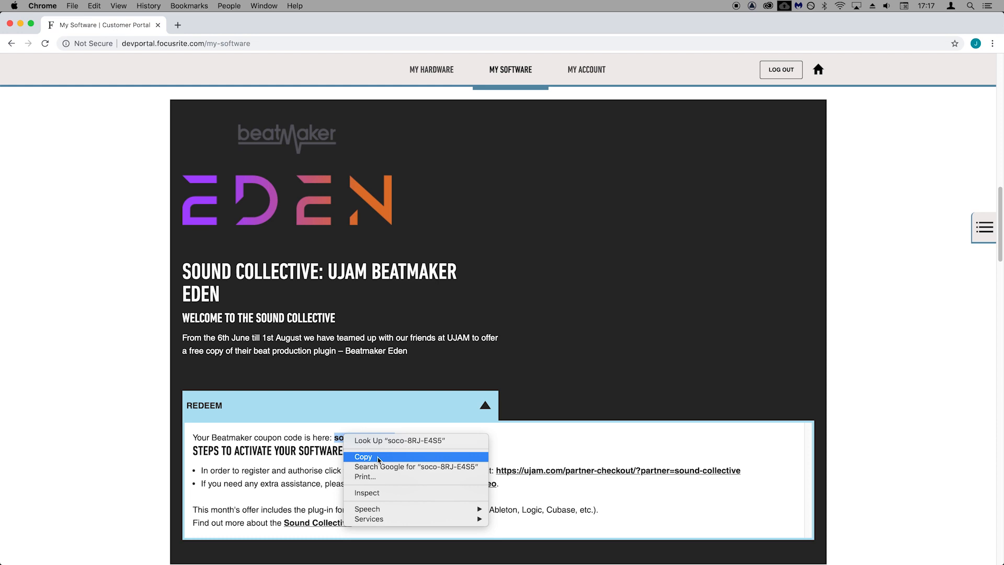
left_click(364, 457)
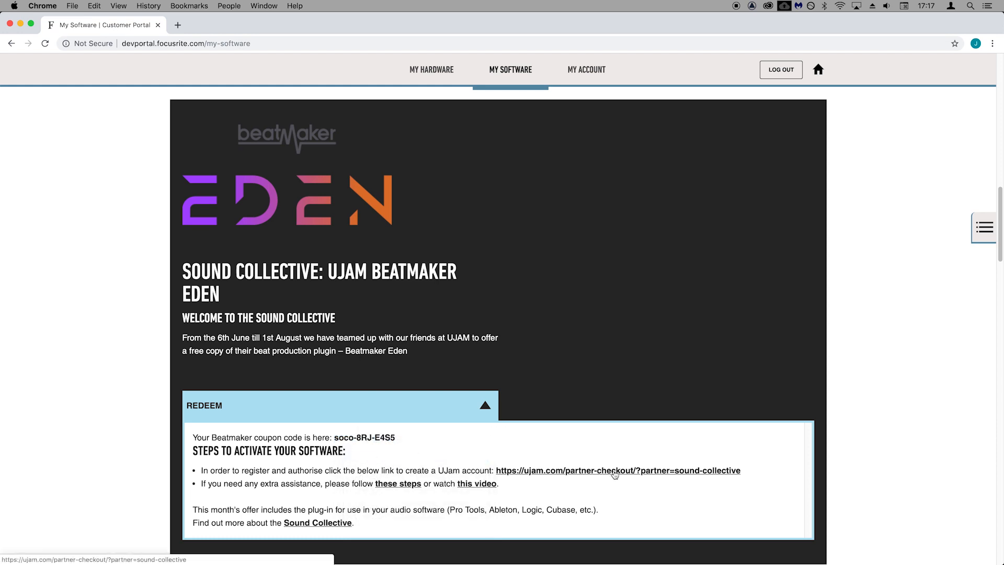
left_click(618, 470)
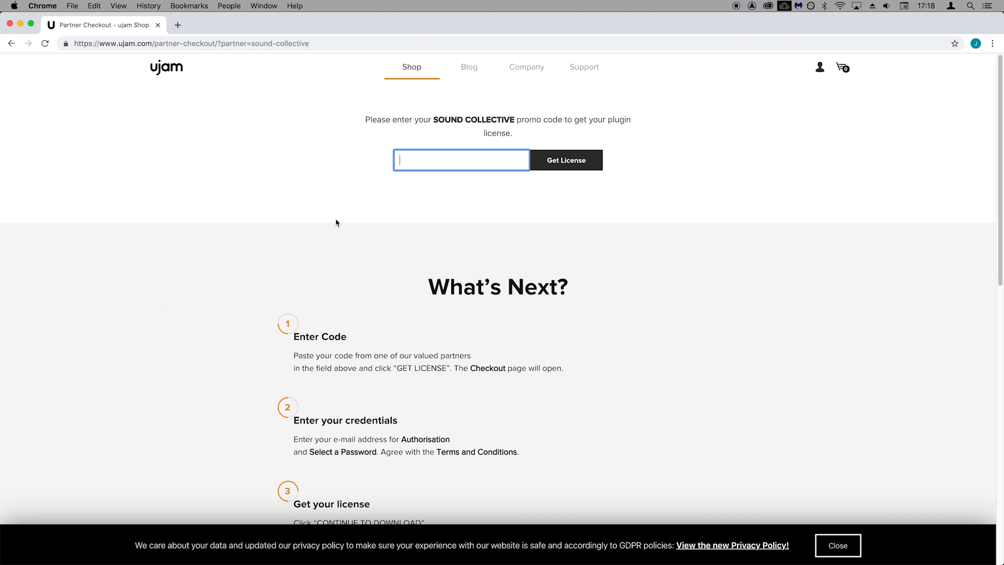
right_click(461, 160)
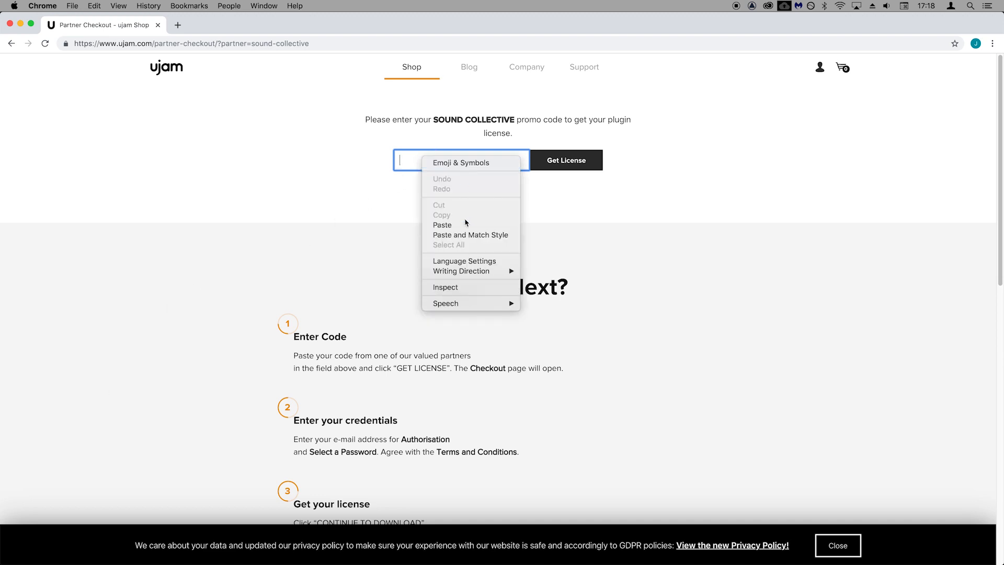
left_click(441, 224)
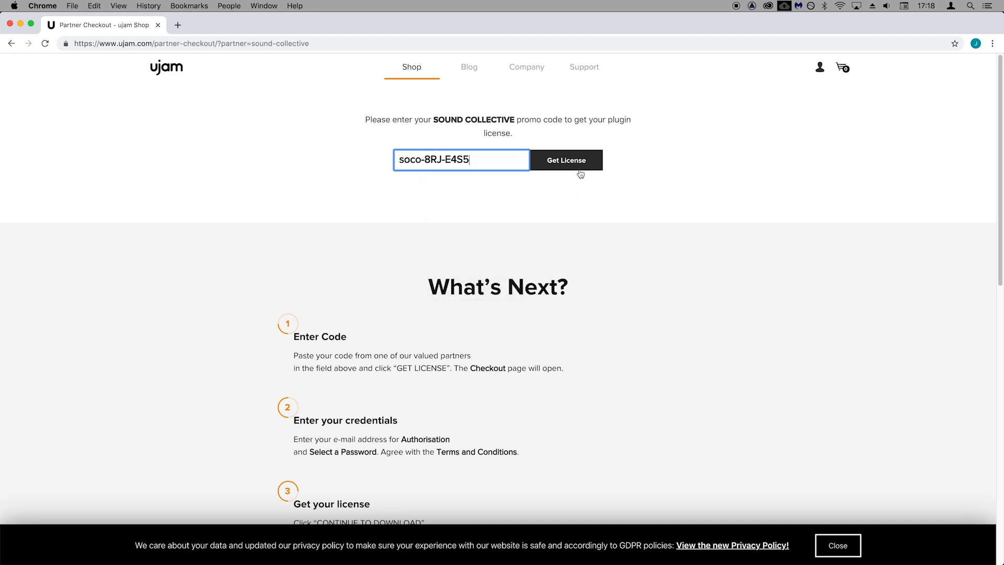
left_click(565, 160)
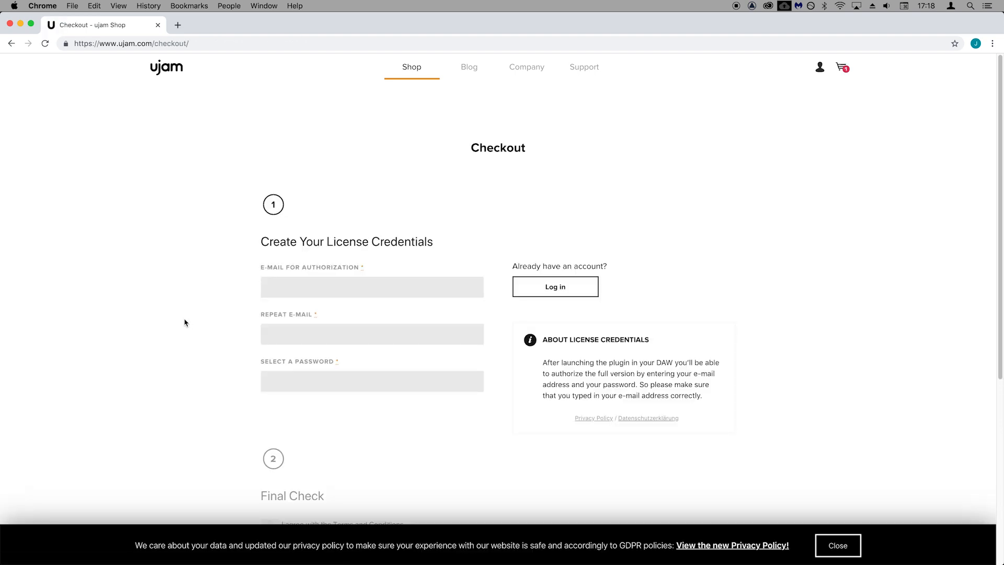
mouse_move(176, 323)
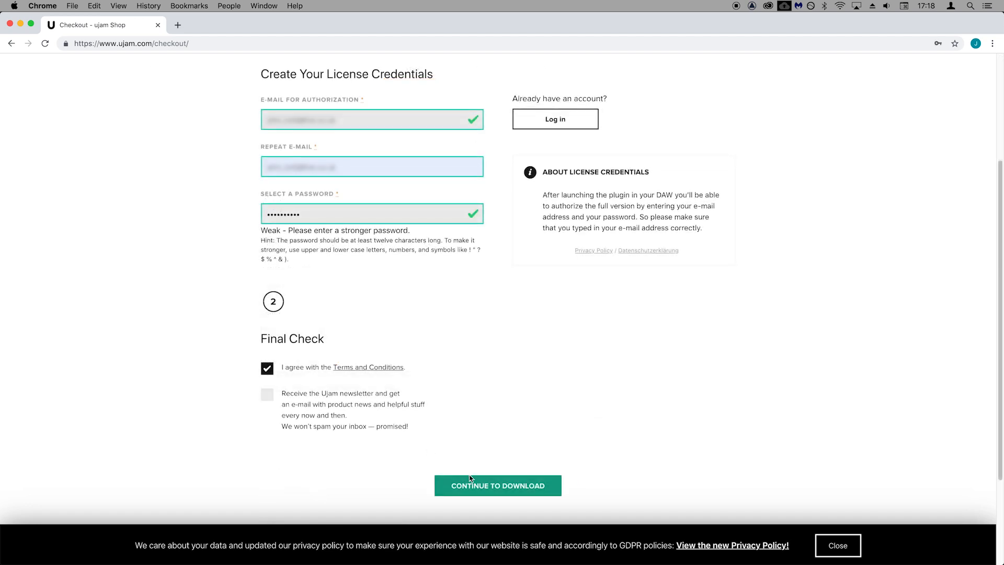
Submit the license credentials with terms accepted via CONTINUE TO DOWNLOAD
left_click(498, 485)
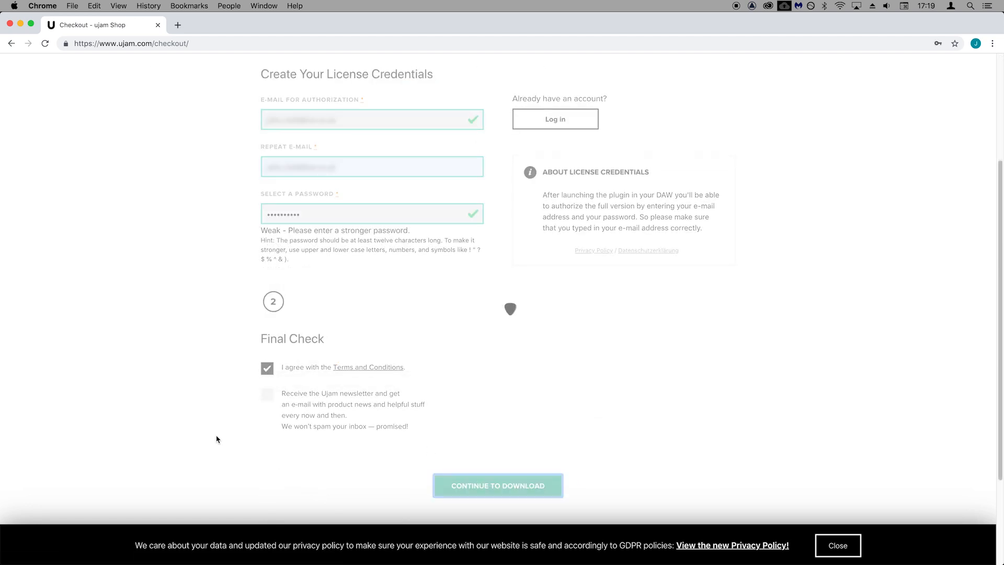
left_click(498, 485)
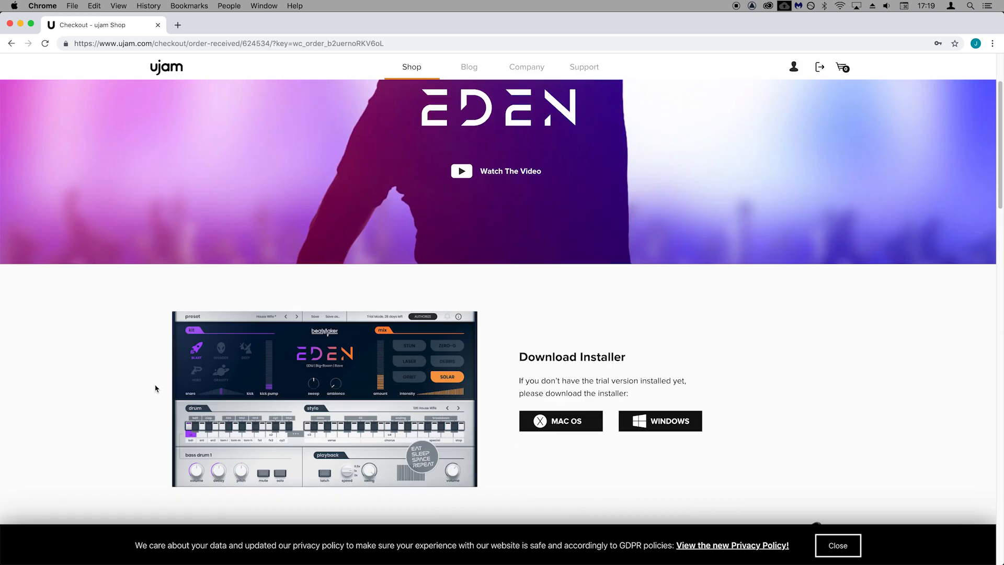
Download the MAC OS installer for Beatmaker EDEN from the order page
scroll("down", 3)
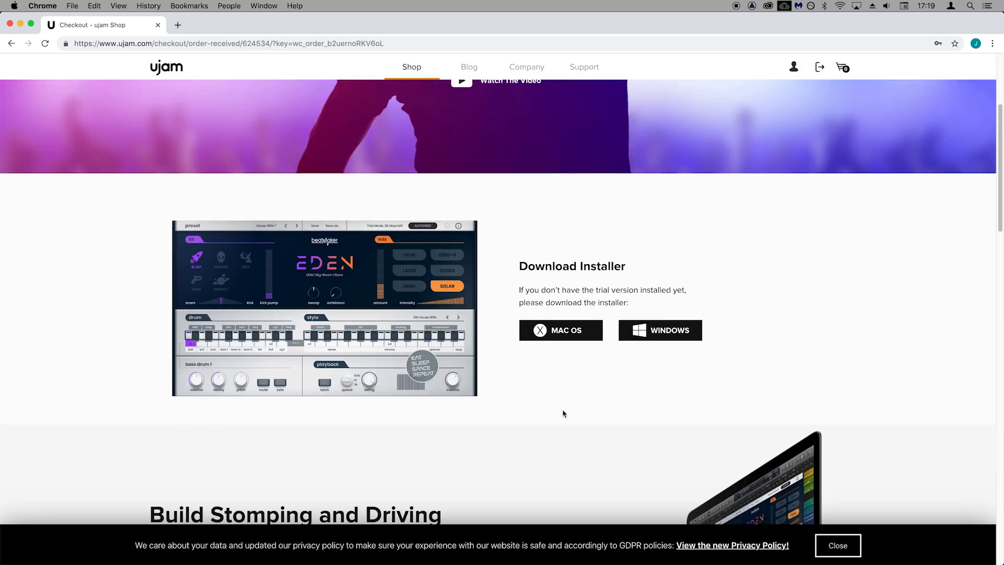
left_click(561, 330)
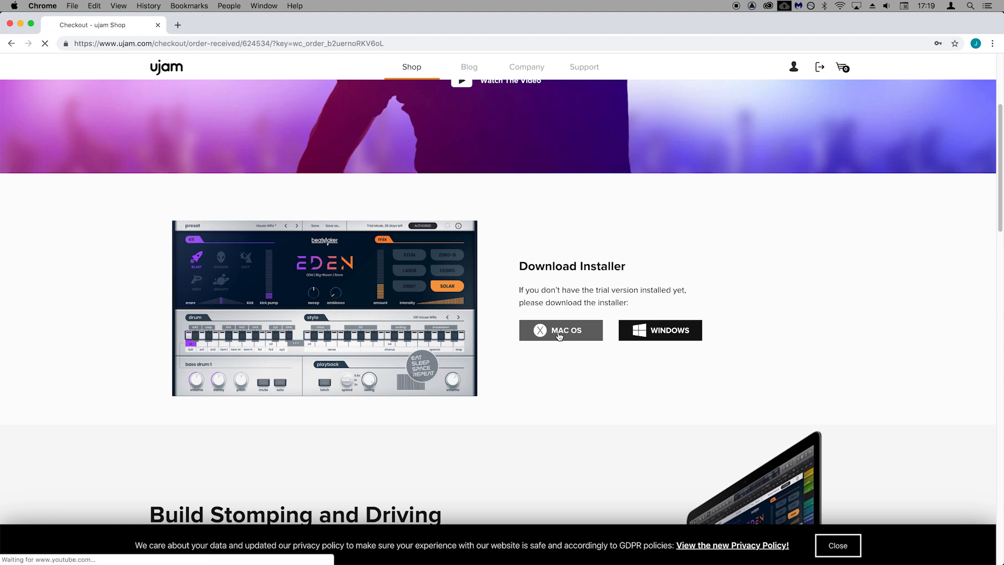
left_click(560, 330)
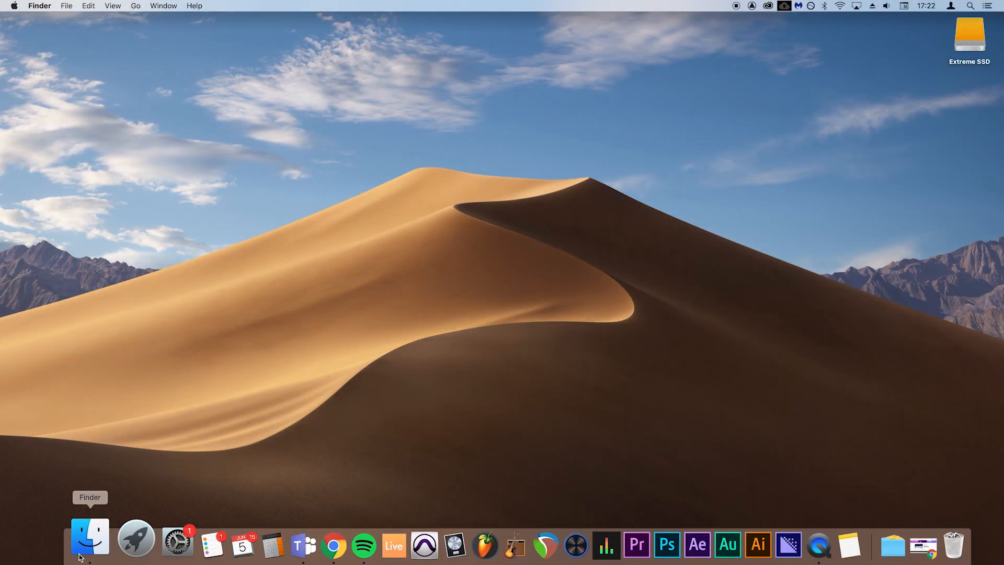
Launch BM-EDEN_osx_3065.pkg from Downloads, dismiss the blocked warning, and head to System Preferences
left_click(89, 536)
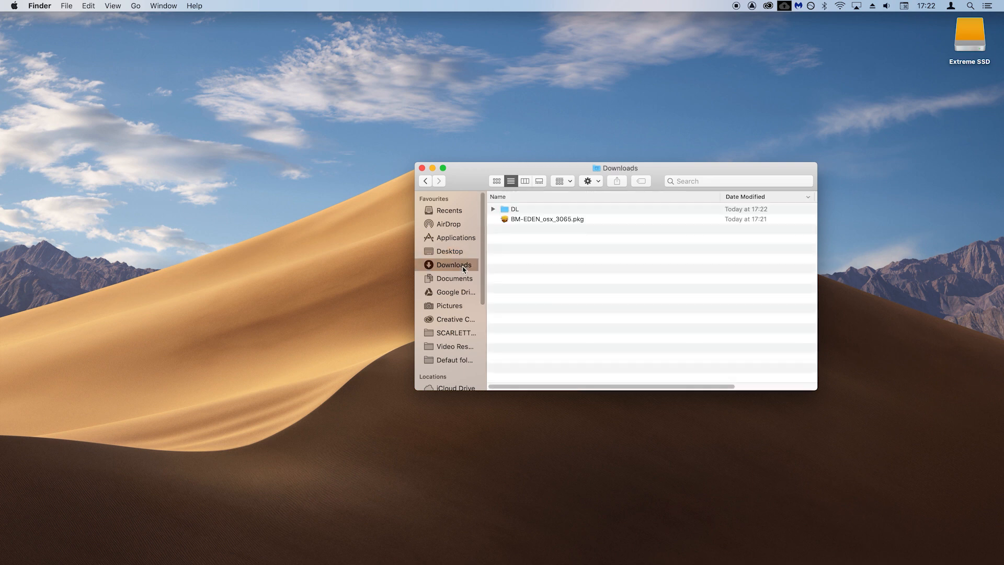
mouse_move(549, 222)
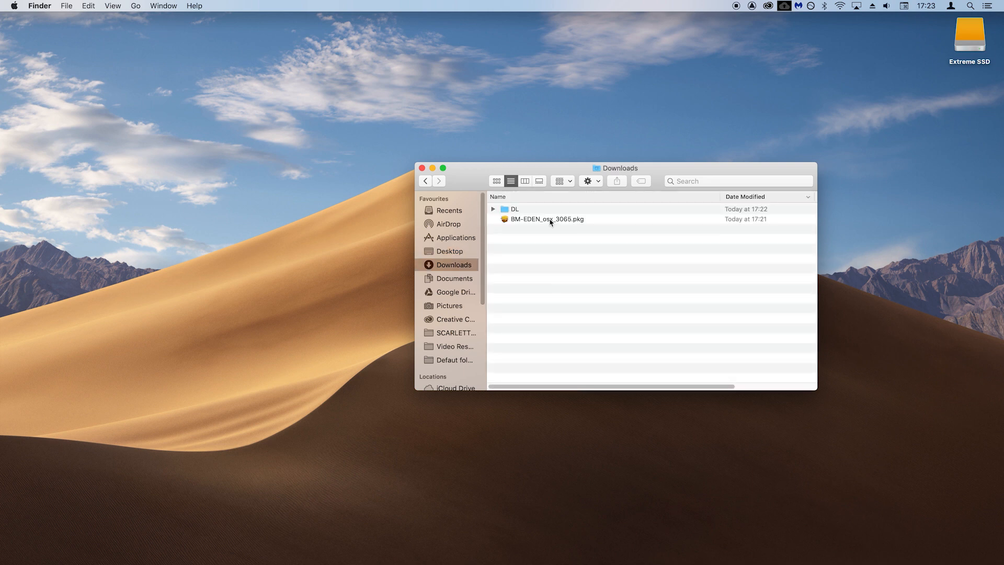
double_click(547, 218)
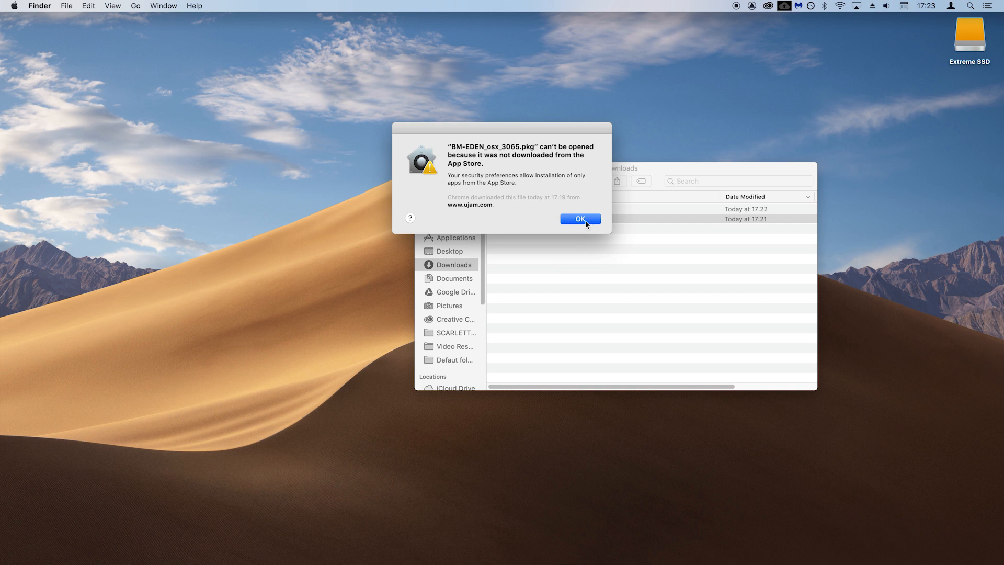
left_click(579, 218)
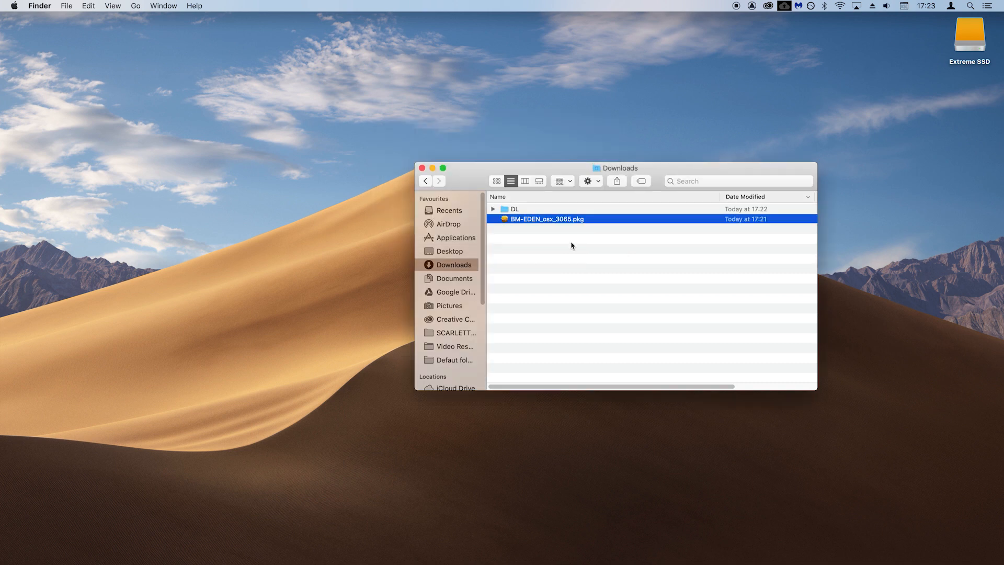
left_click(145, 525)
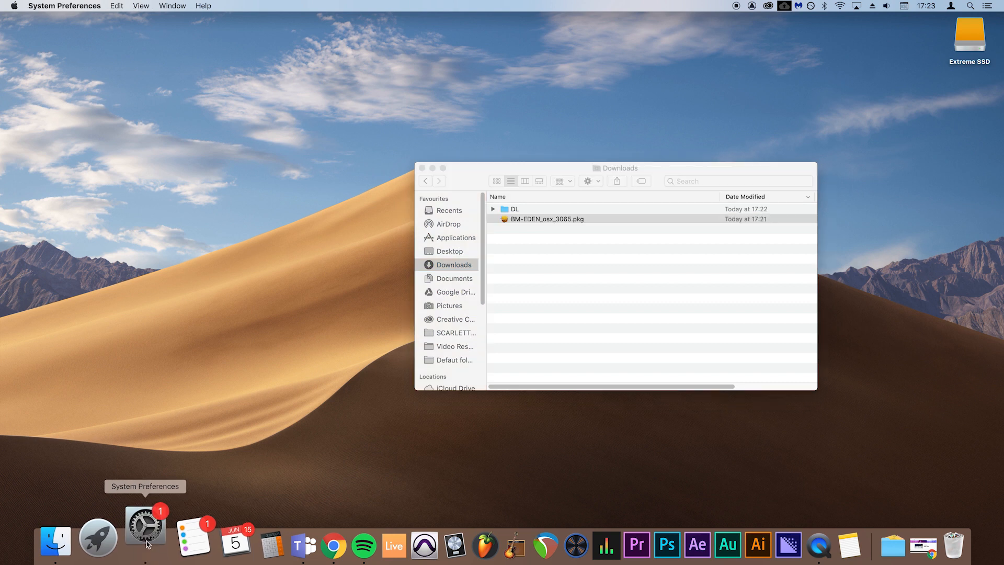
In Security & Privacy, choose Open Anyway for the blocked BM-EDEN package and confirm Open
left_click(145, 525)
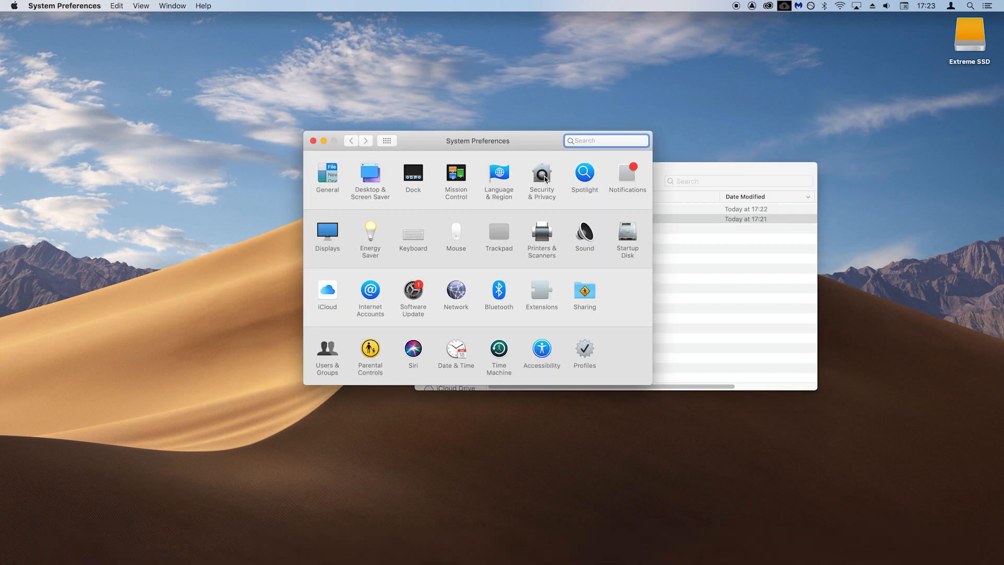
left_click(541, 173)
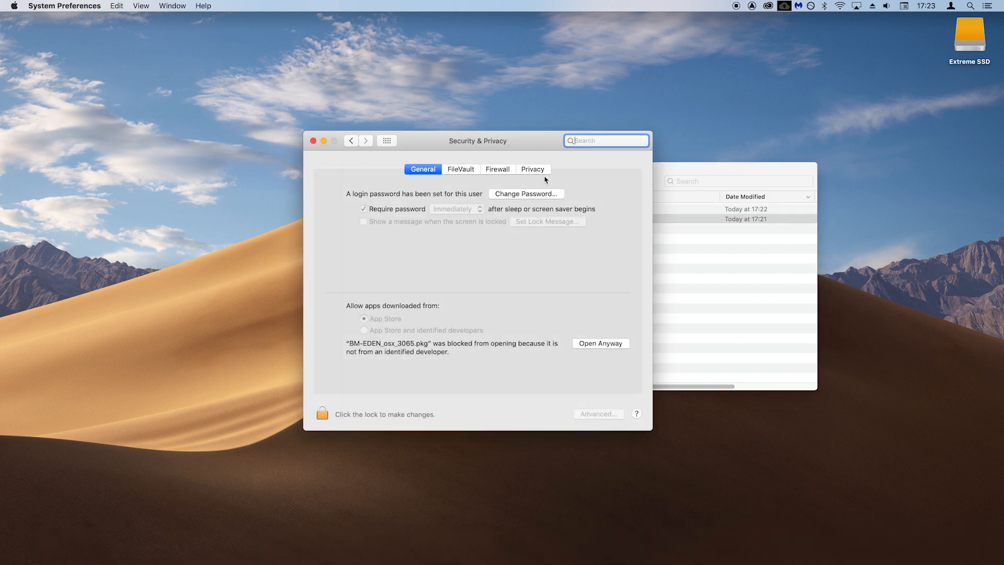
left_click(600, 343)
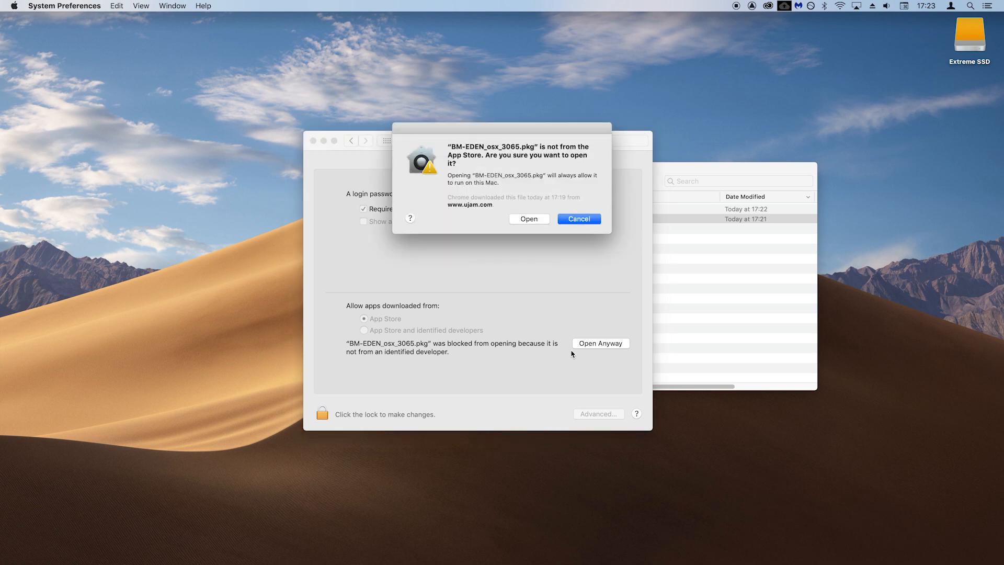
left_click(578, 219)
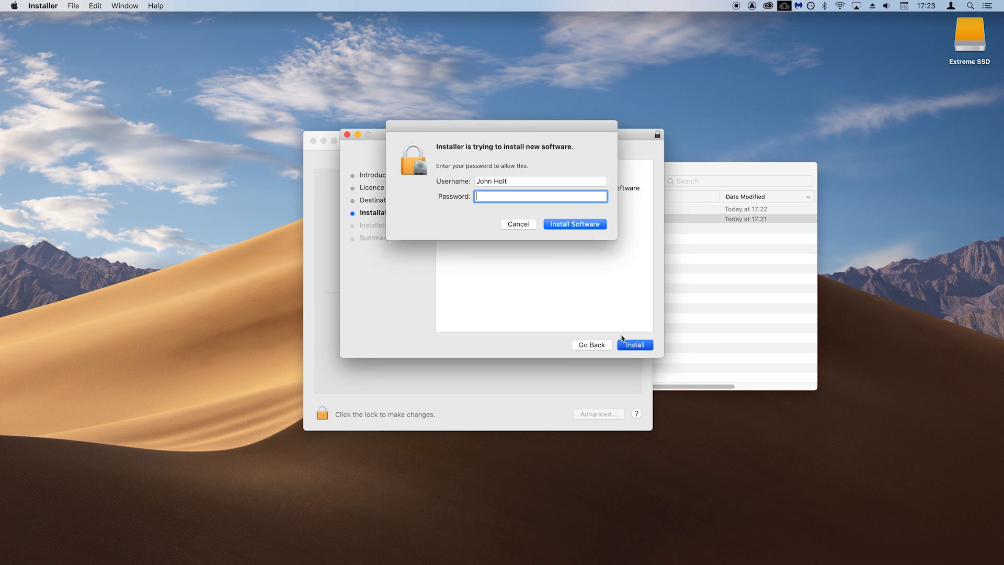
Approve the install with the admin password and close Installer after success
left_click(574, 224)
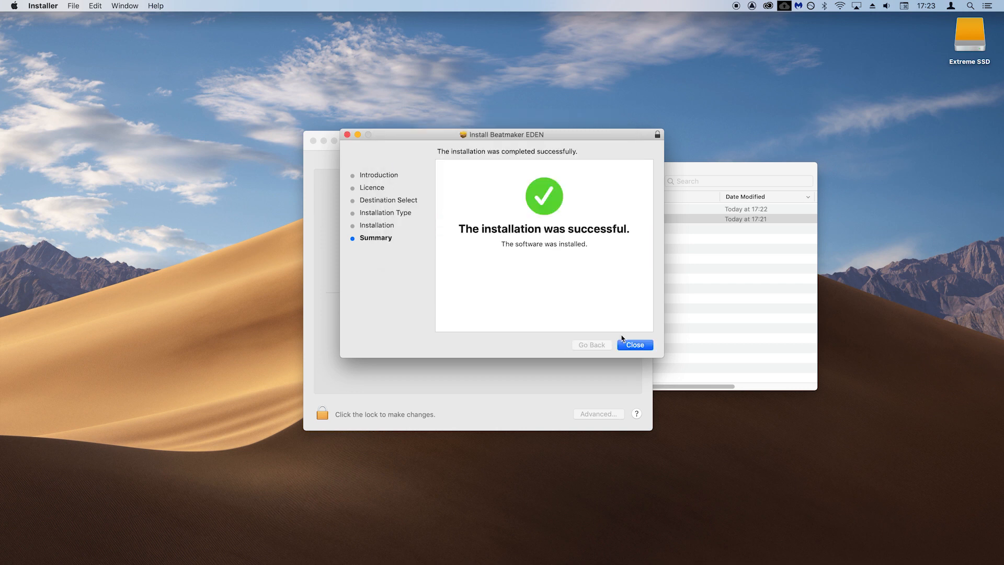
left_click(634, 344)
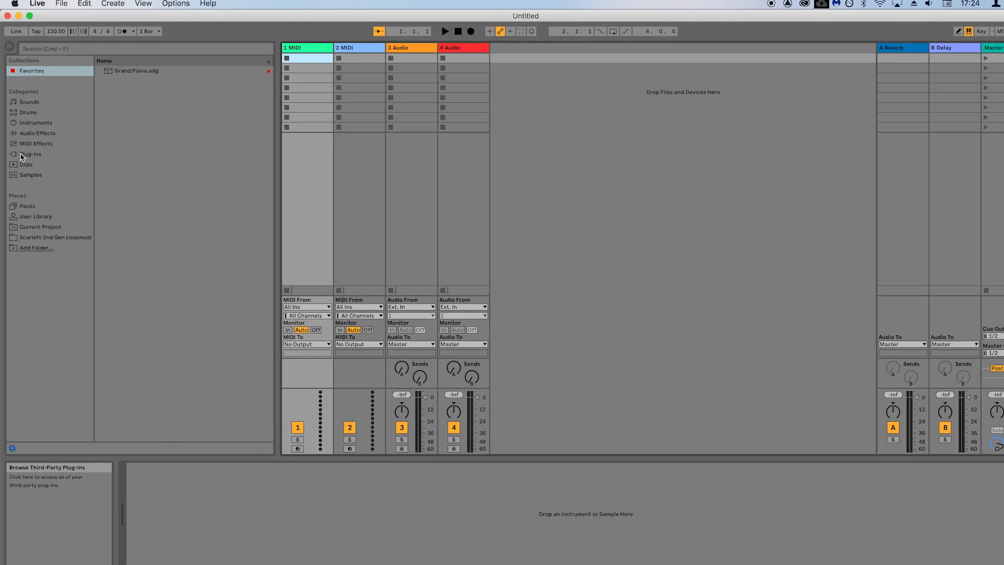
Load BM-EDEN from Plug-Ins > Audio Units > UJAM onto a track and authorize its licence
left_click(30, 154)
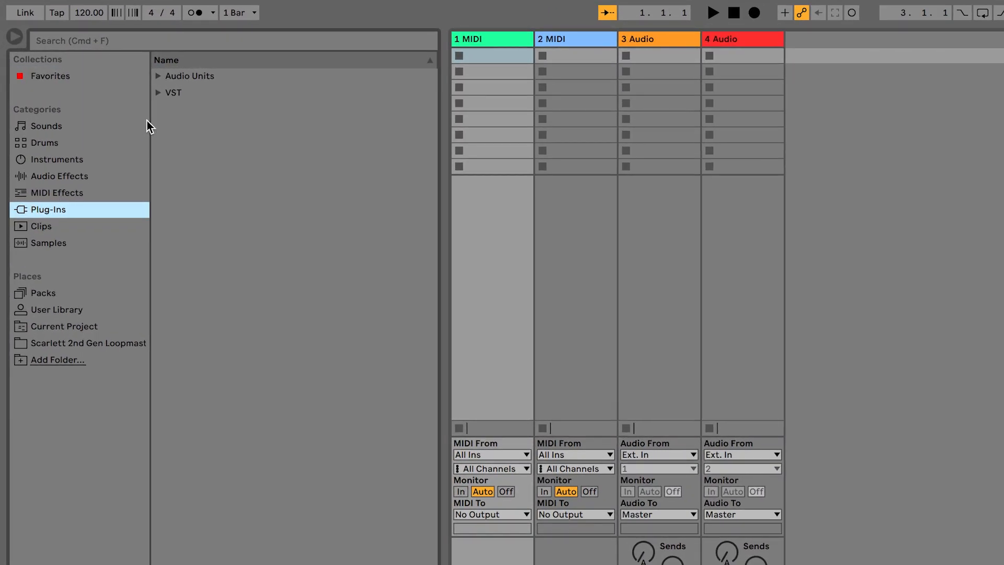
left_click(159, 76)
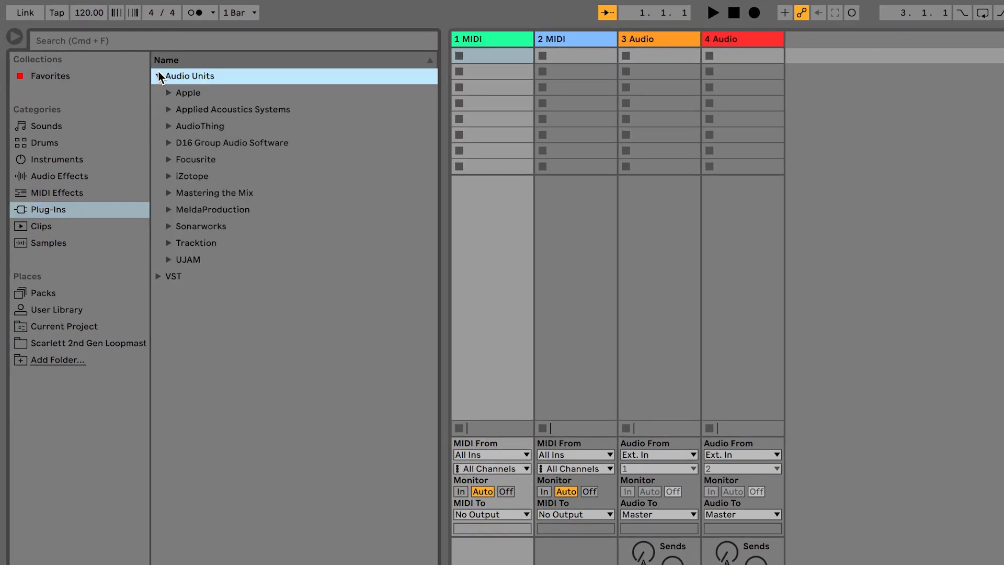
left_click(168, 260)
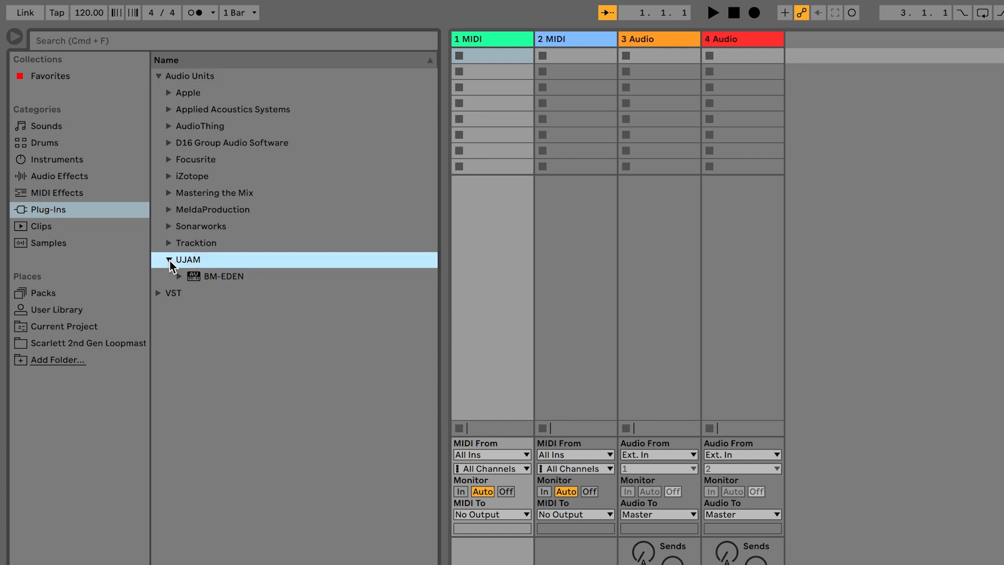
left_click(224, 276)
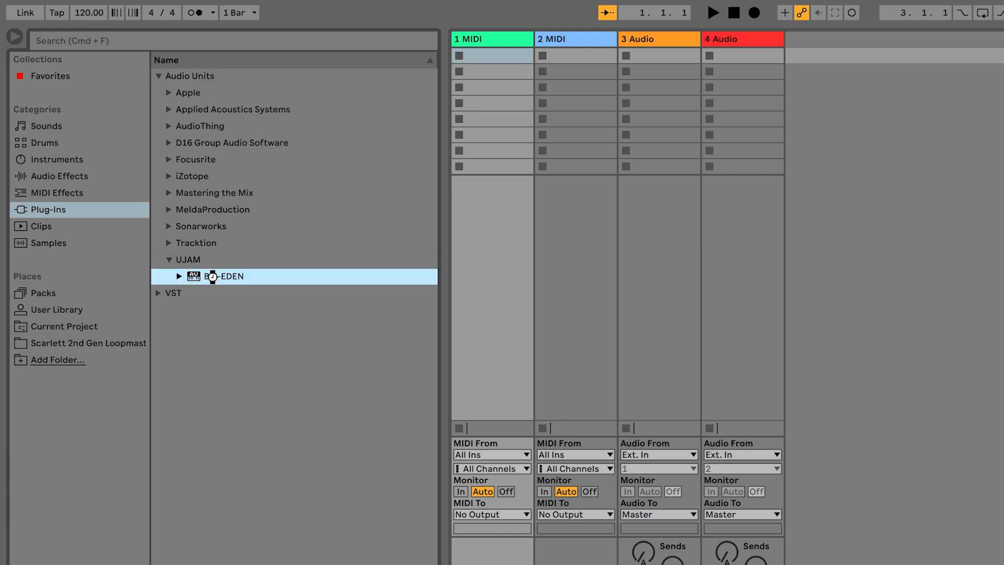
double_click(225, 276)
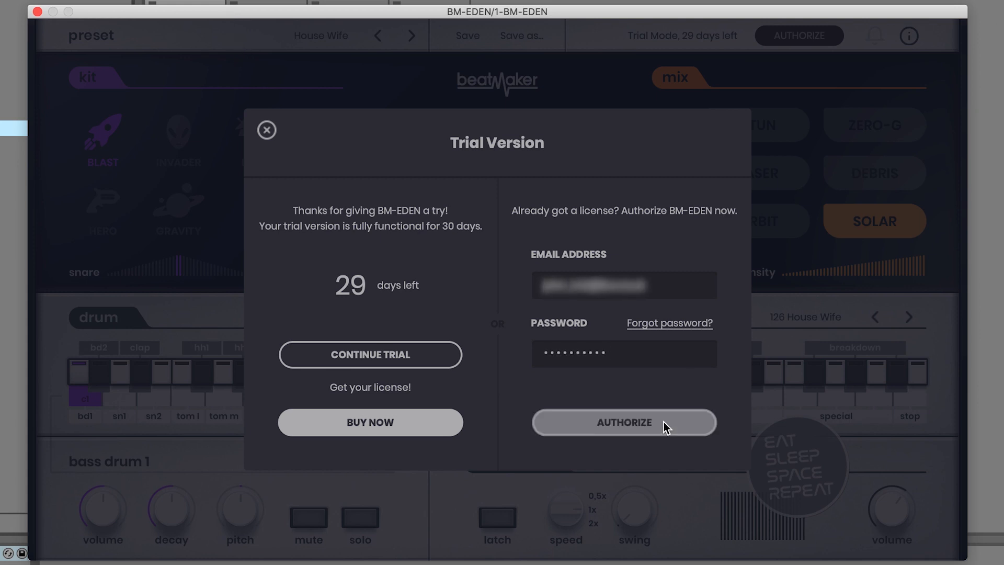
left_click(624, 421)
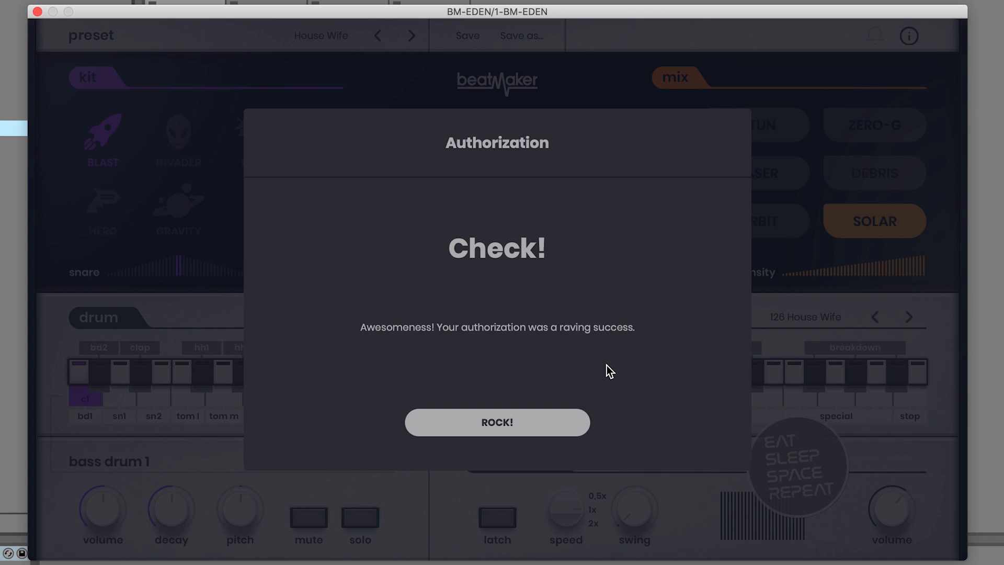